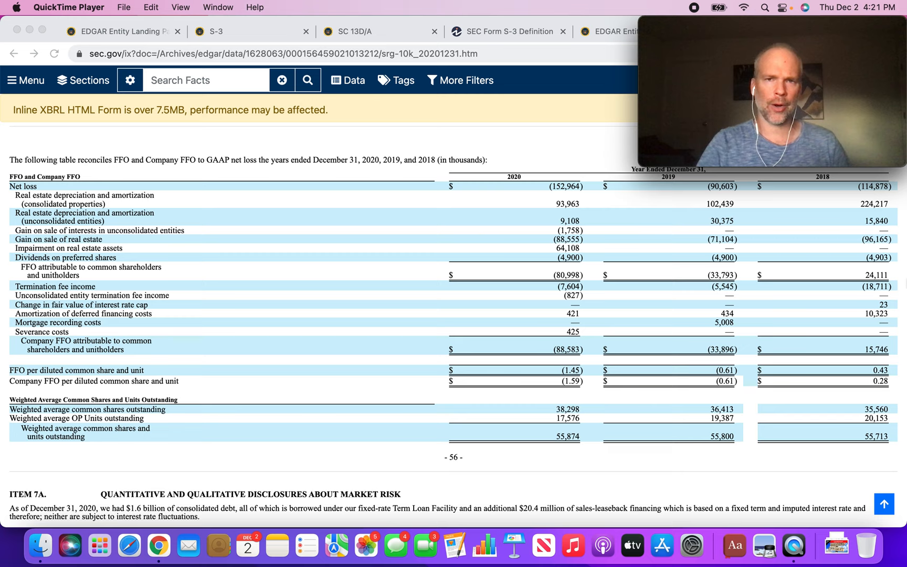
# Bring the browser showing the 10-K forward and switch to the Form S-3 filing
pyautogui.click(122, 31)
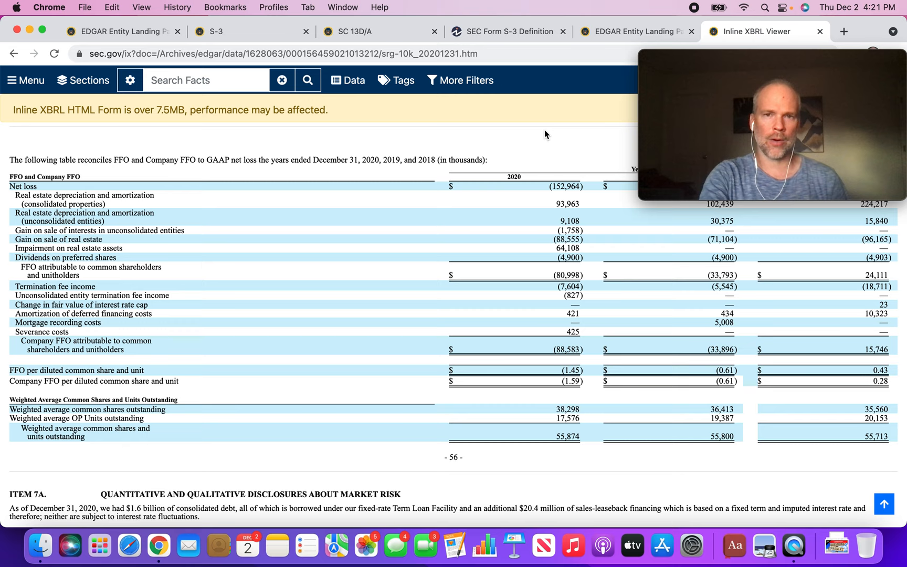
pyautogui.moveTo(516, 140)
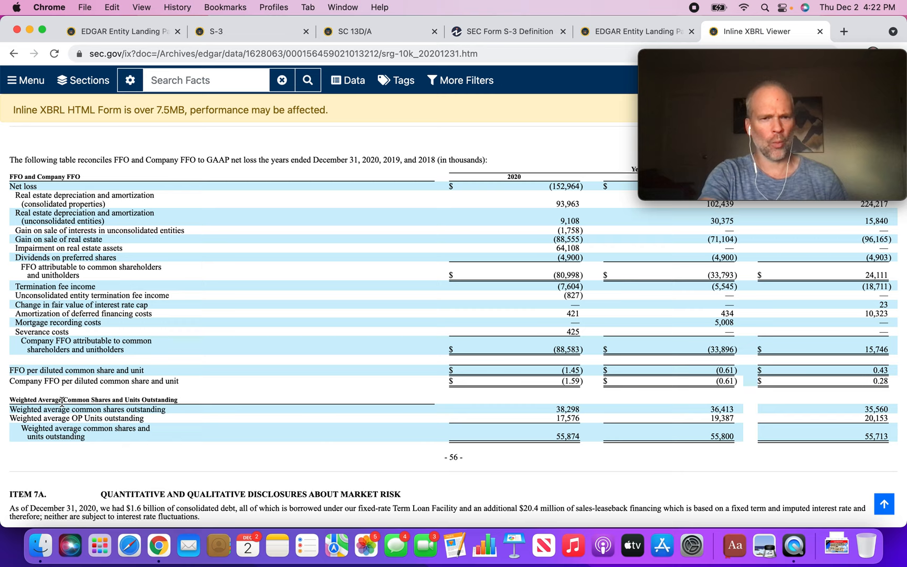
pyautogui.moveTo(814, 405)
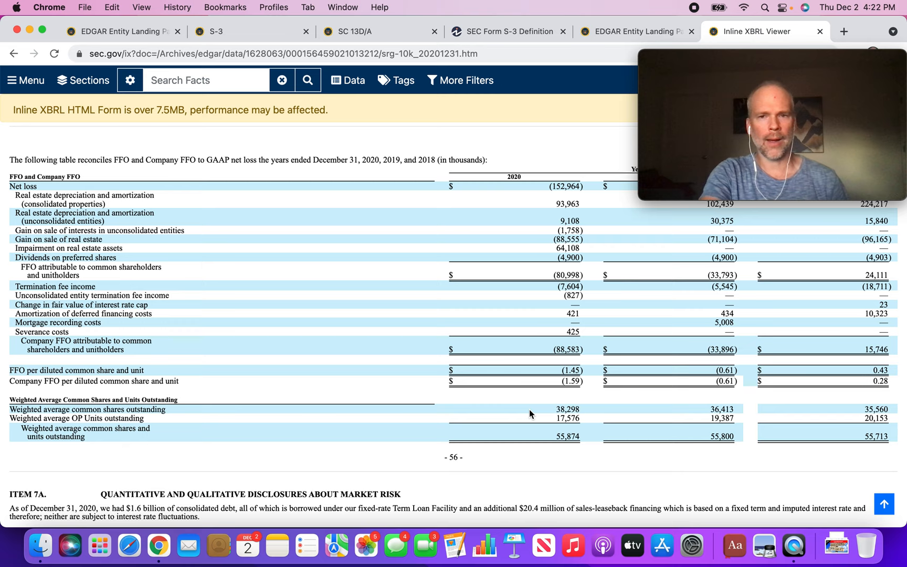
pyautogui.moveTo(540, 421)
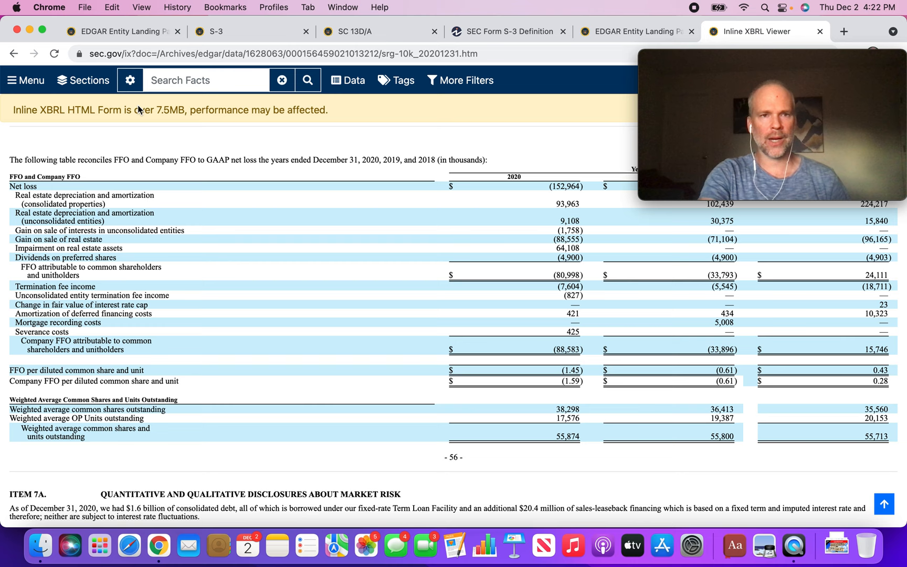
pyautogui.click(215, 31)
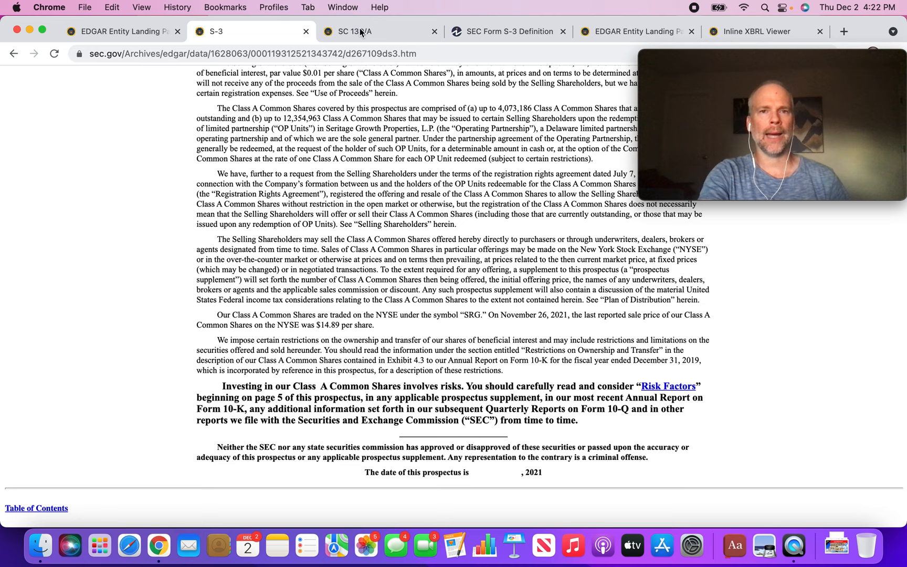
# Review the Schedule 13D/A cover page and ownership rows 11–14, then return to the S-3 cover page
pyautogui.click(353, 32)
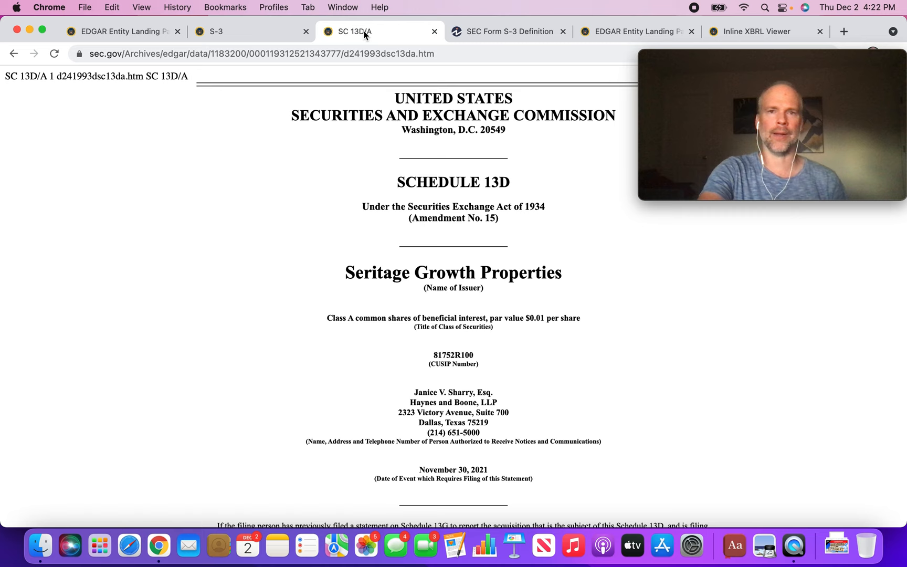
pyautogui.scroll(-3)
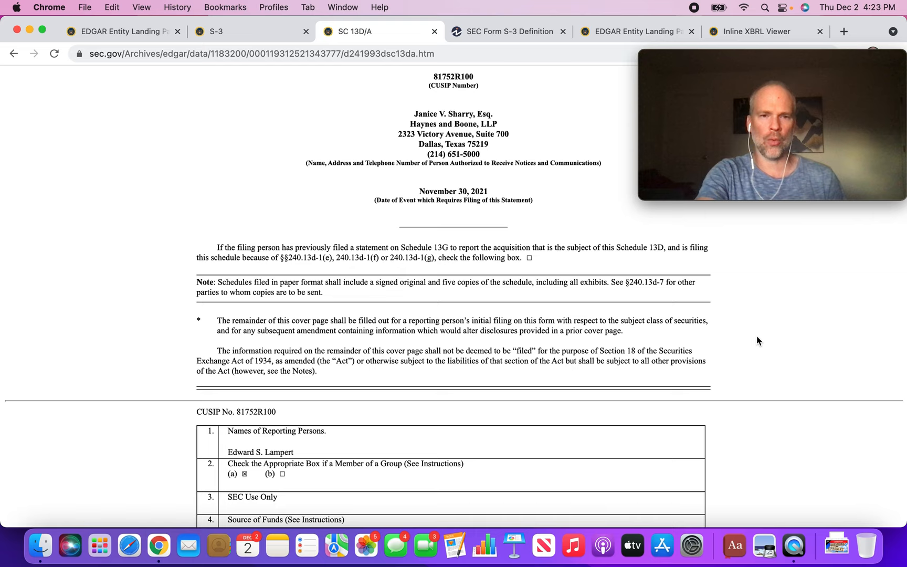
pyautogui.scroll(-3)
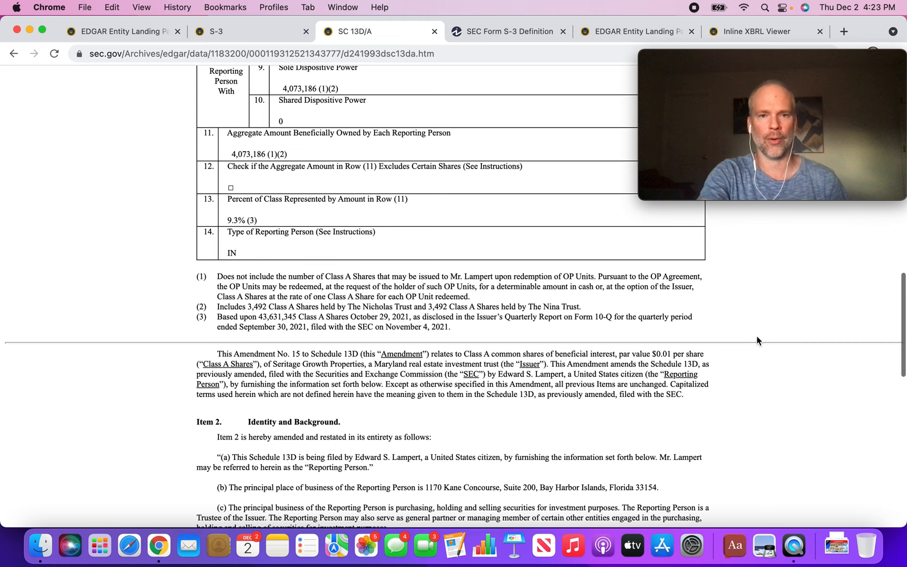
pyautogui.scroll(-3)
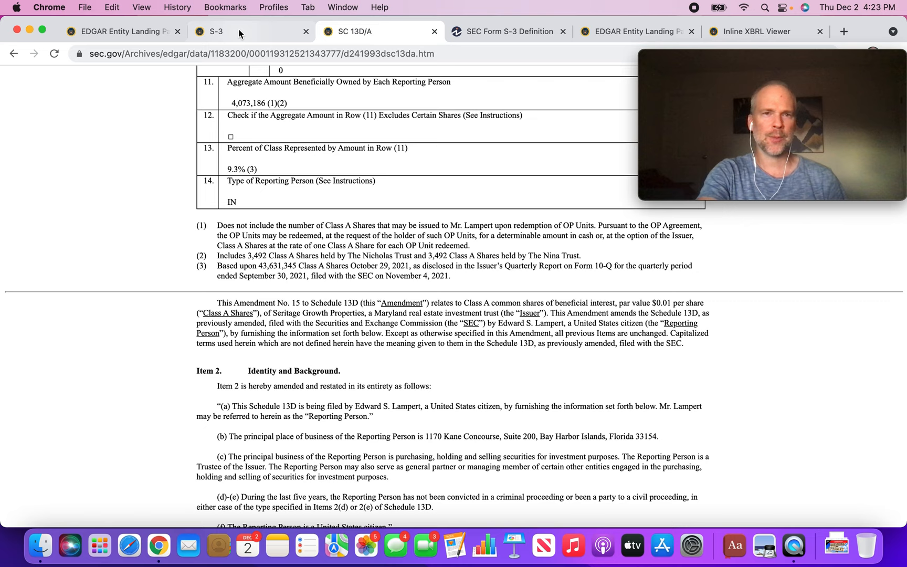
pyautogui.click(214, 31)
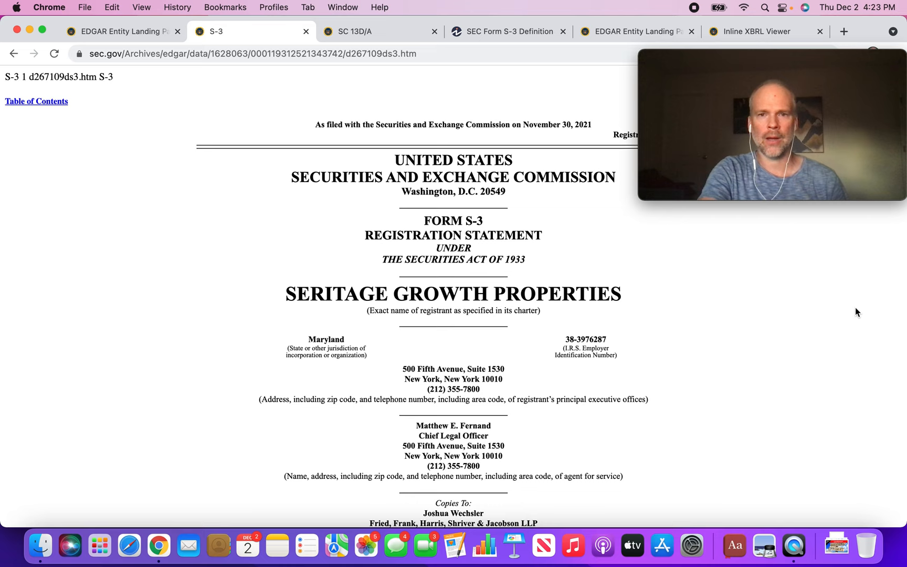
# Read Investopedia's SEC Form S-3 definition through its key takeaways and return to the top
pyautogui.click(508, 31)
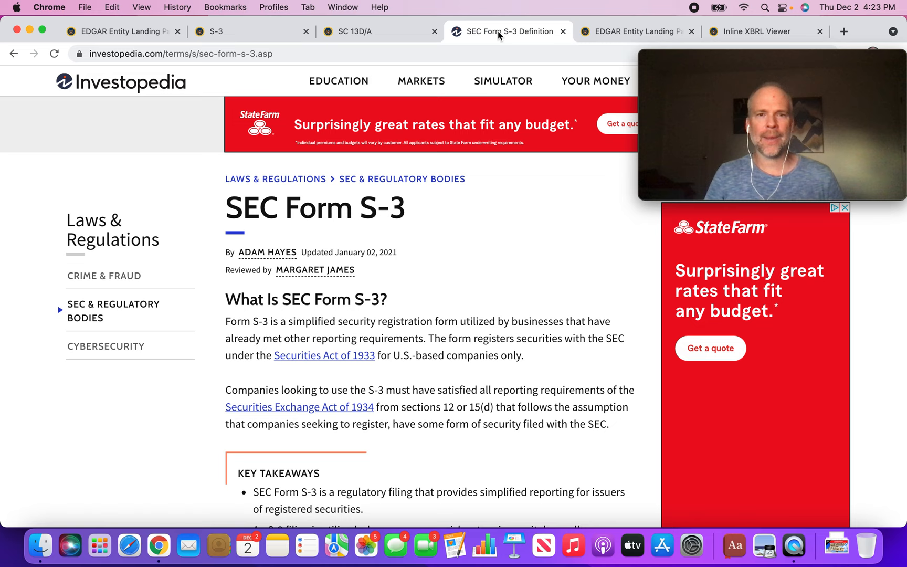
pyautogui.scroll(-3)
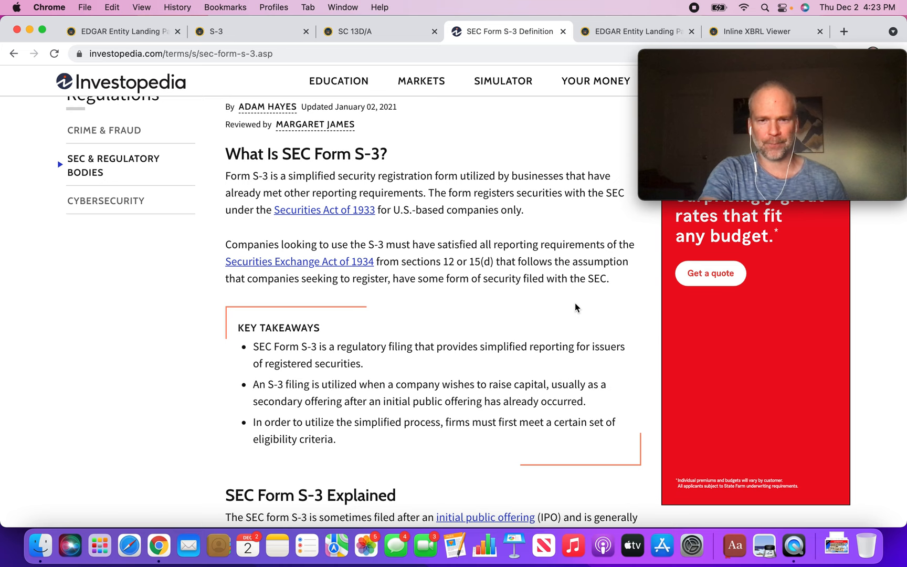
pyautogui.scroll(-3)
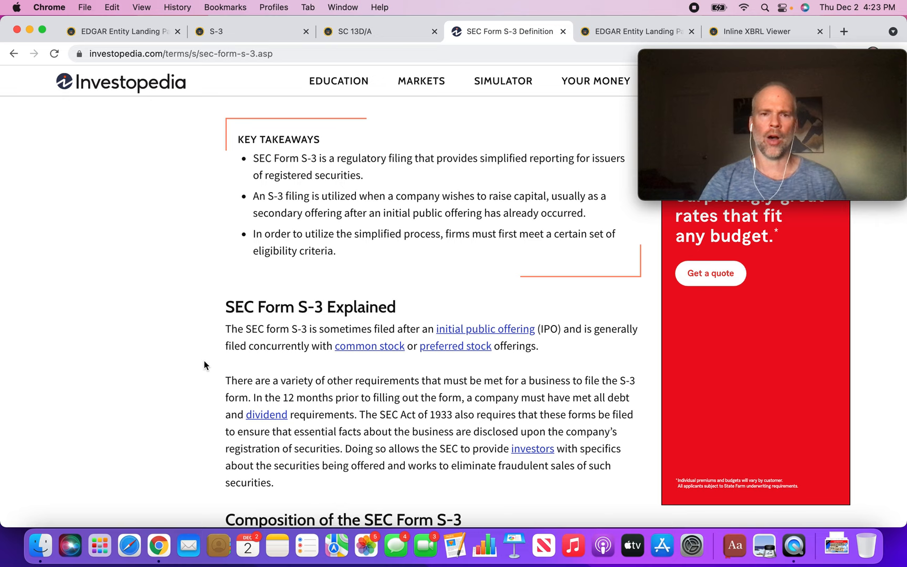
pyautogui.scroll(-3)
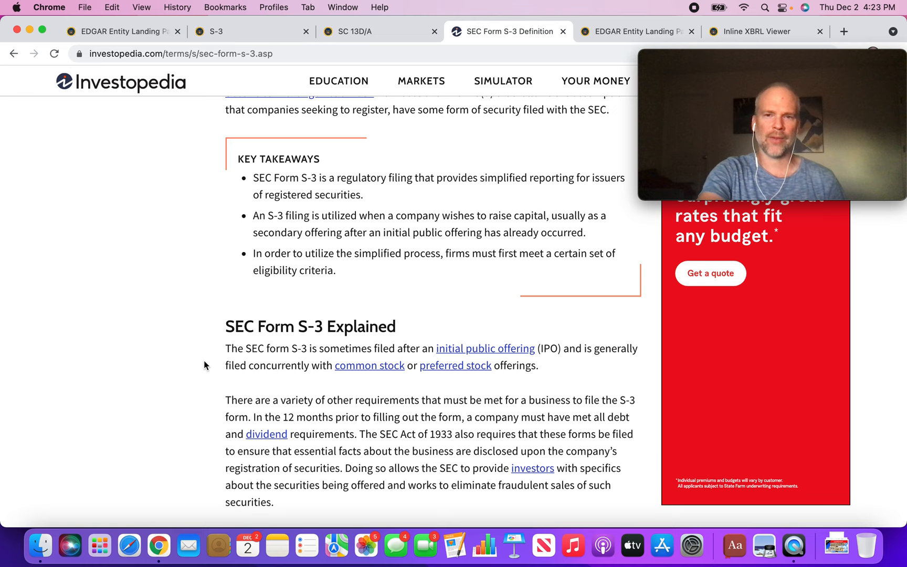
pyautogui.scroll(3)
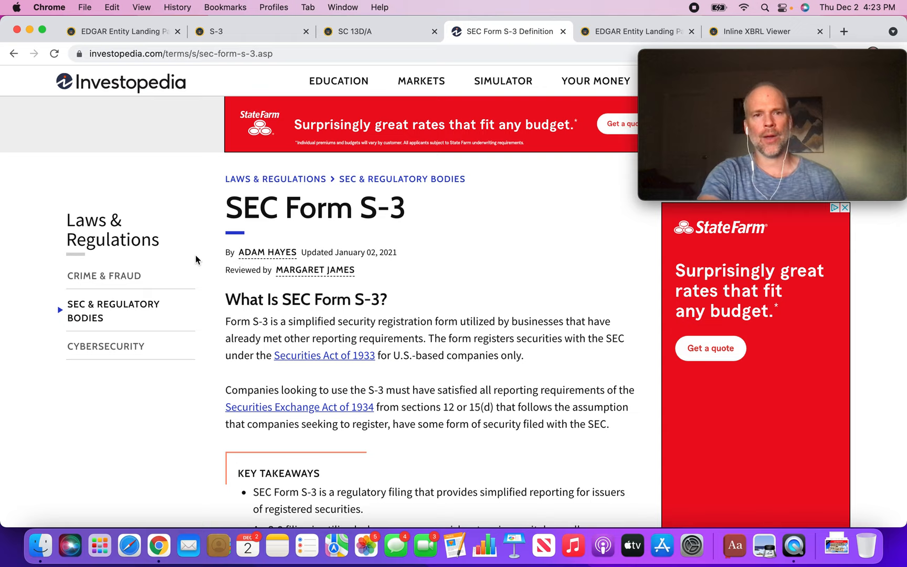
pyautogui.moveTo(471, 234)
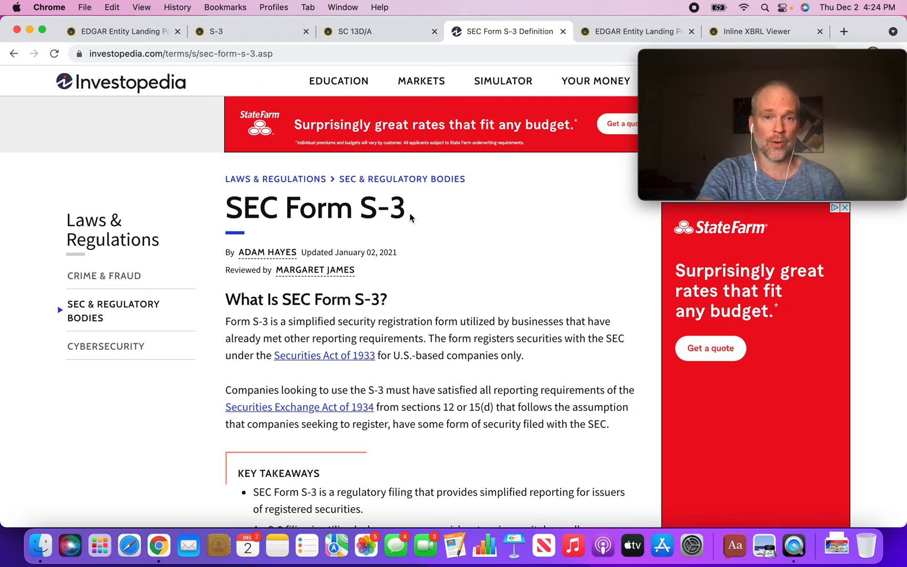
pyautogui.moveTo(217, 180)
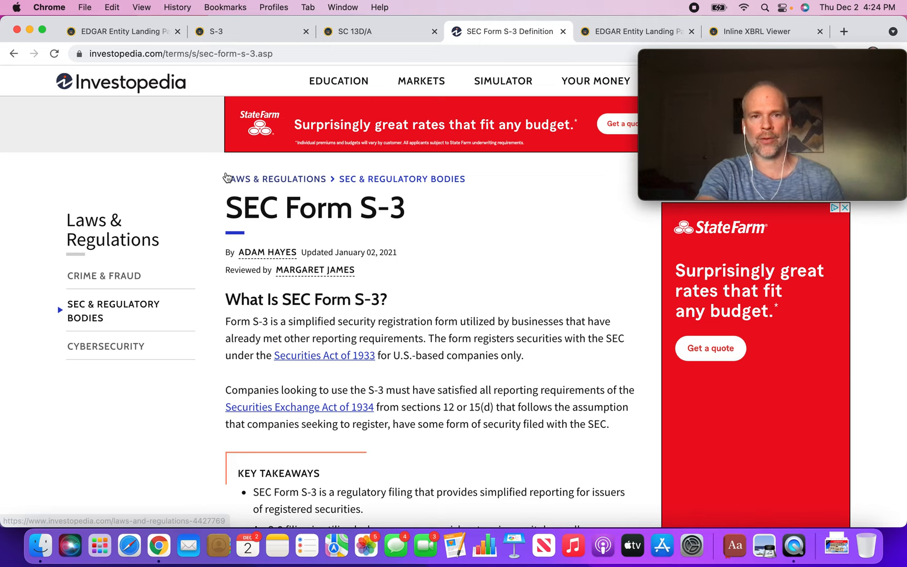
# Show the S-3 Calculation of Registration Fee table and its footnotes
pyautogui.click(243, 31)
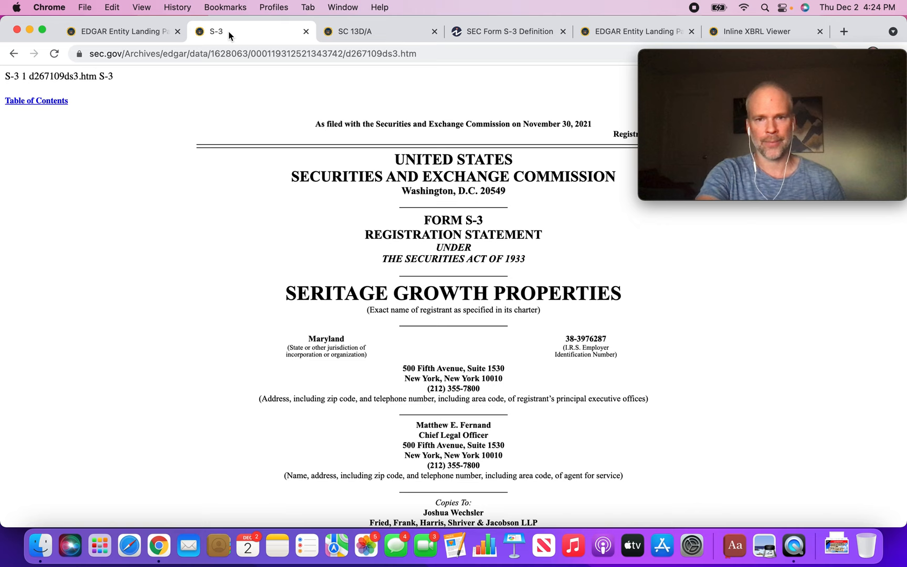
pyautogui.scroll(-3)
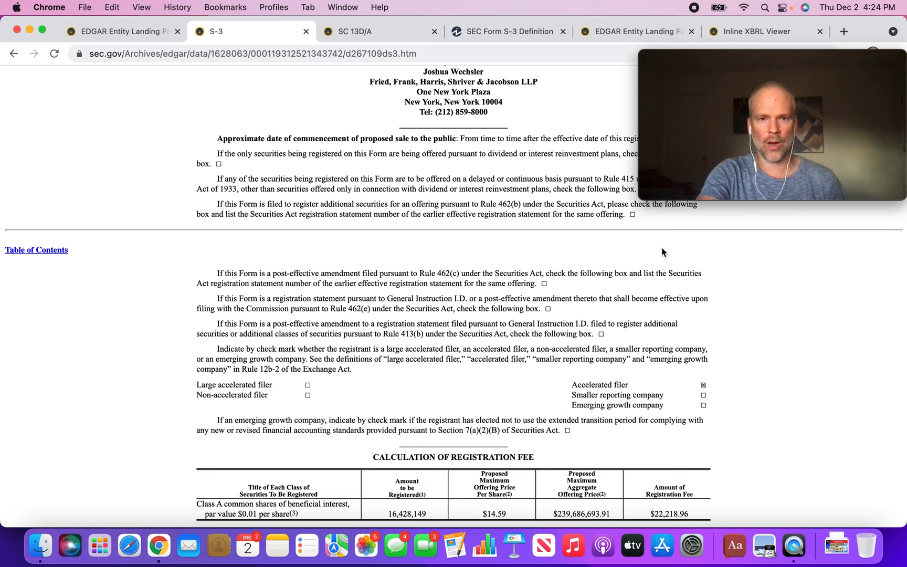
pyautogui.scroll(-3)
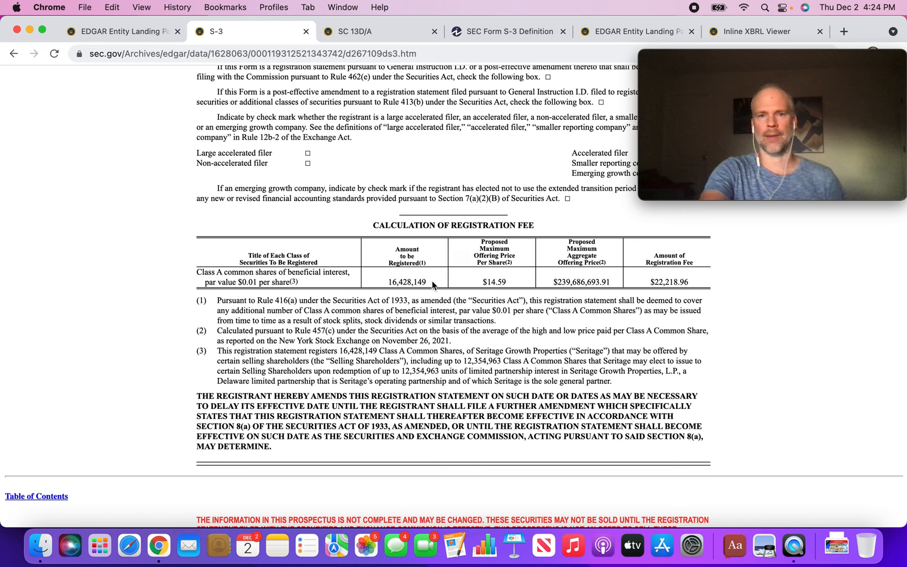
pyautogui.moveTo(440, 292)
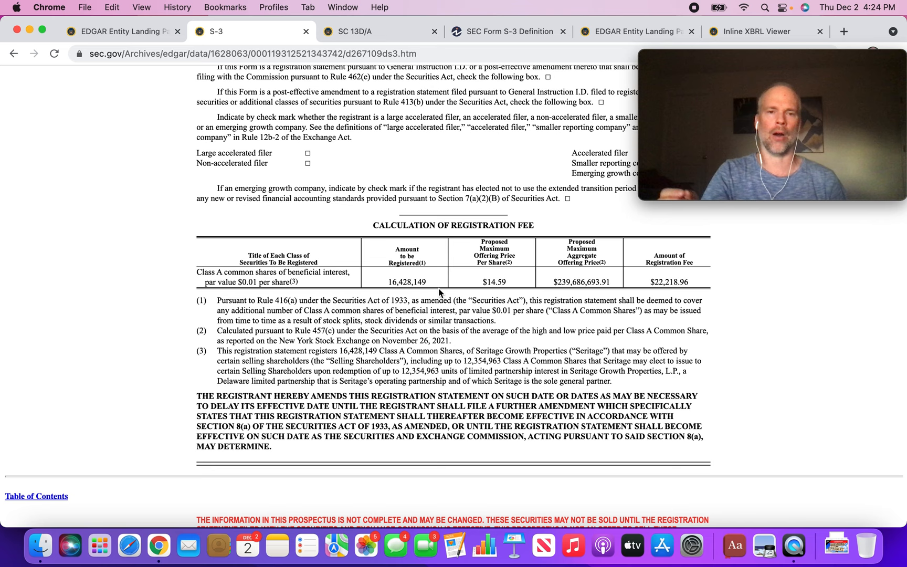
# Show Item 4, Purpose of Transaction, in the Schedule 13D/A amendment
pyautogui.click(353, 32)
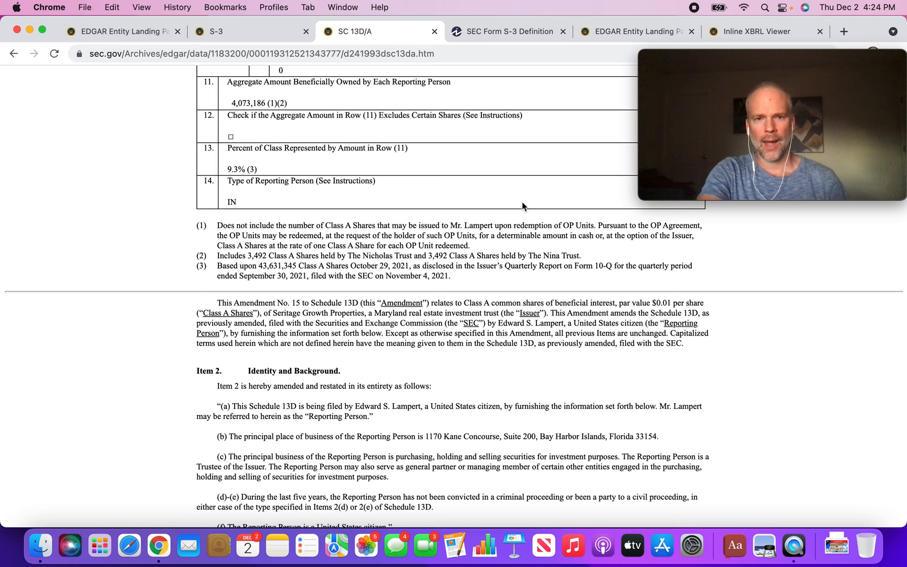
pyautogui.scroll(-3)
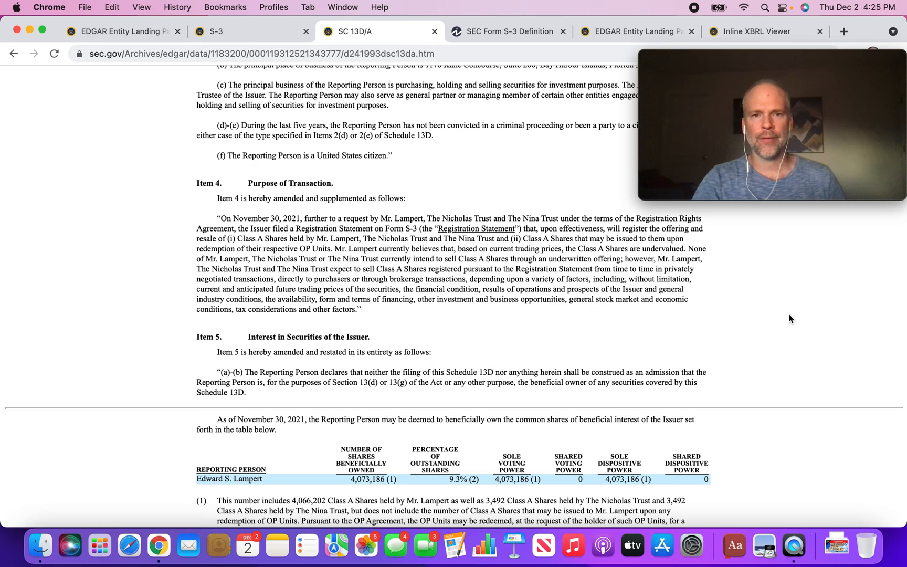
pyautogui.moveTo(727, 239)
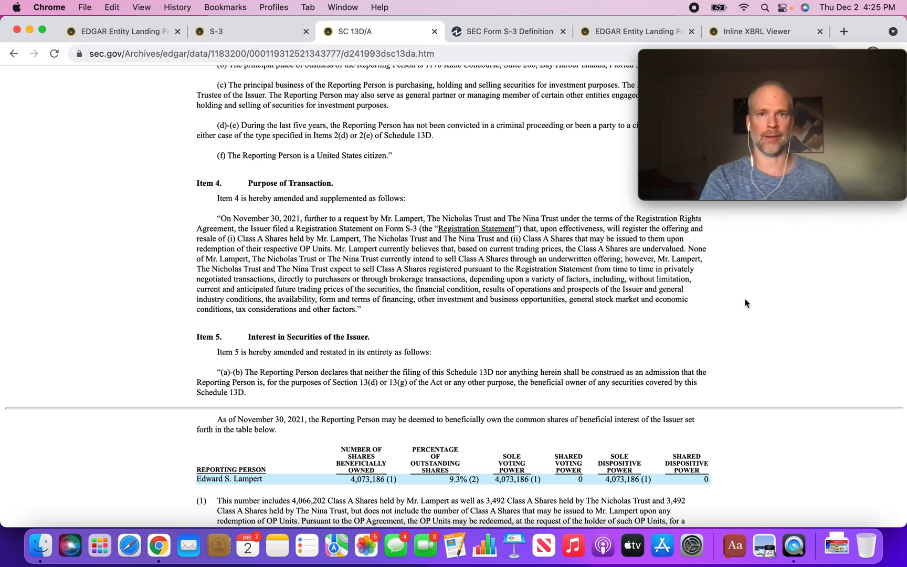
pyautogui.moveTo(734, 291)
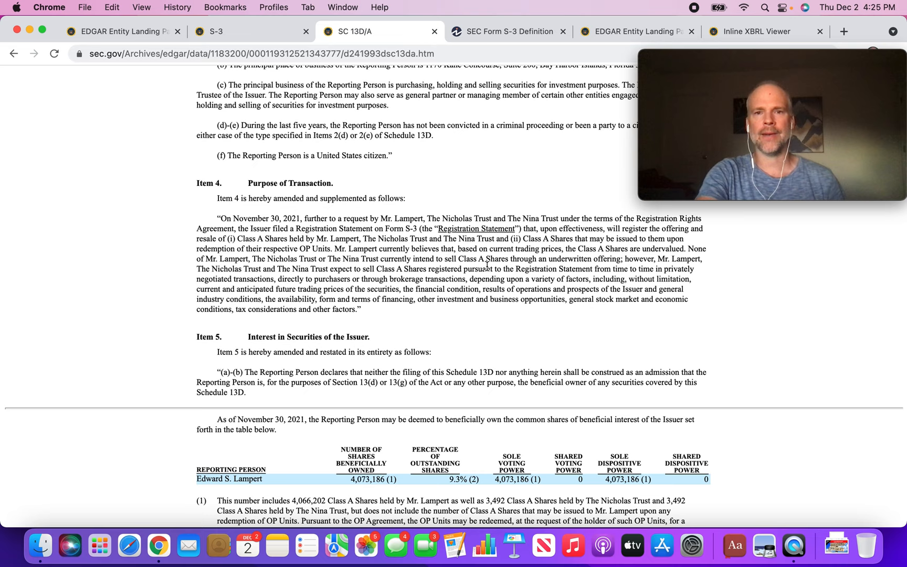
pyautogui.moveTo(793, 341)
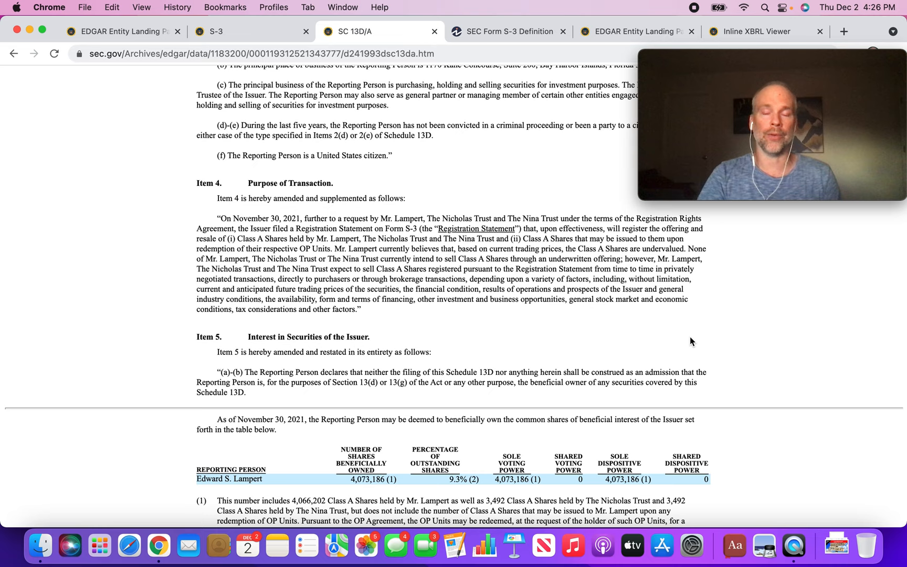
pyautogui.moveTo(770, 280)
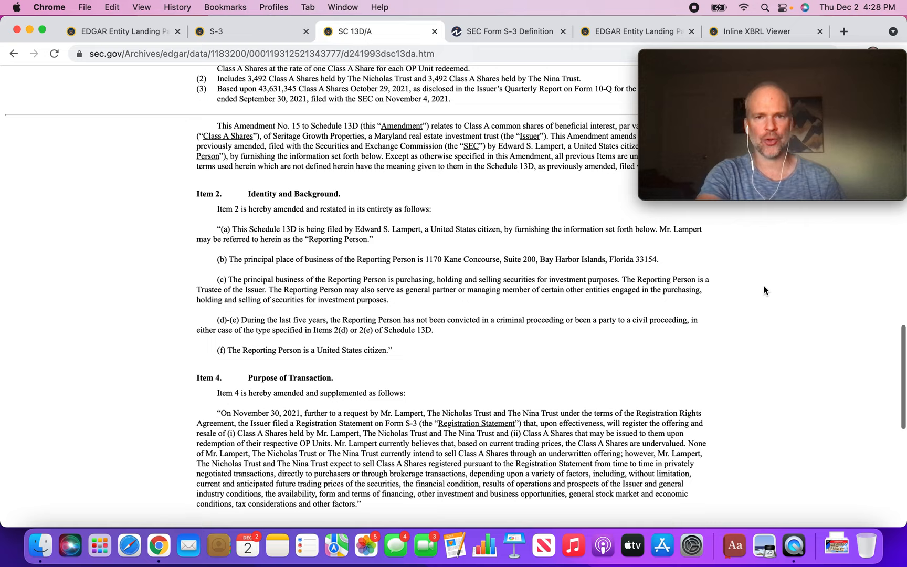
# Revisit the 13D/A cover page ownership rows, then go to EDGAR's Seritage company filings page
pyautogui.scroll(-3)
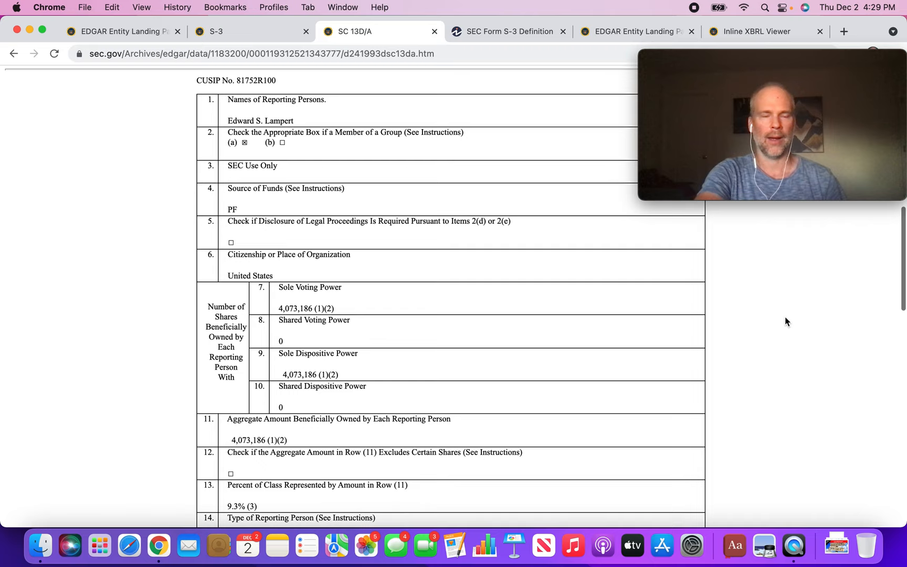
pyautogui.scroll(-3)
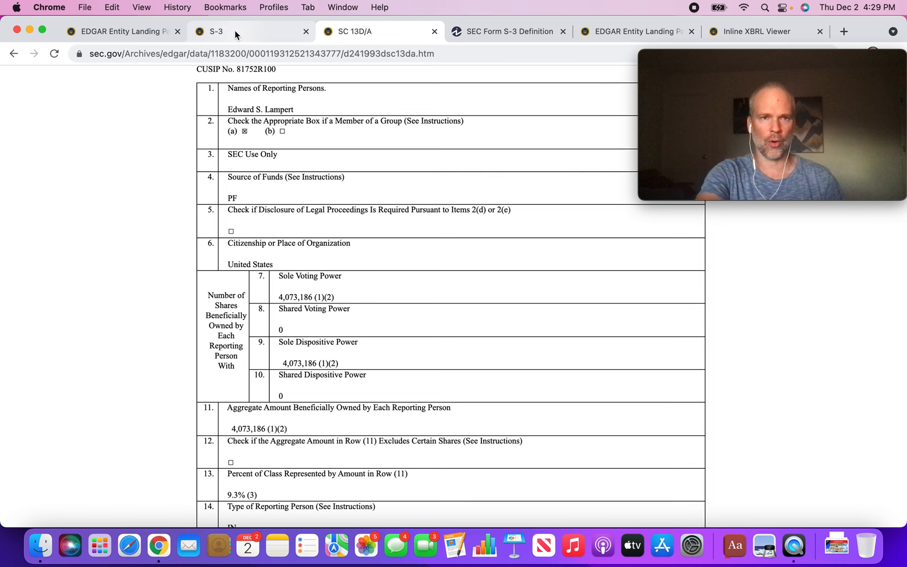
pyautogui.click(119, 31)
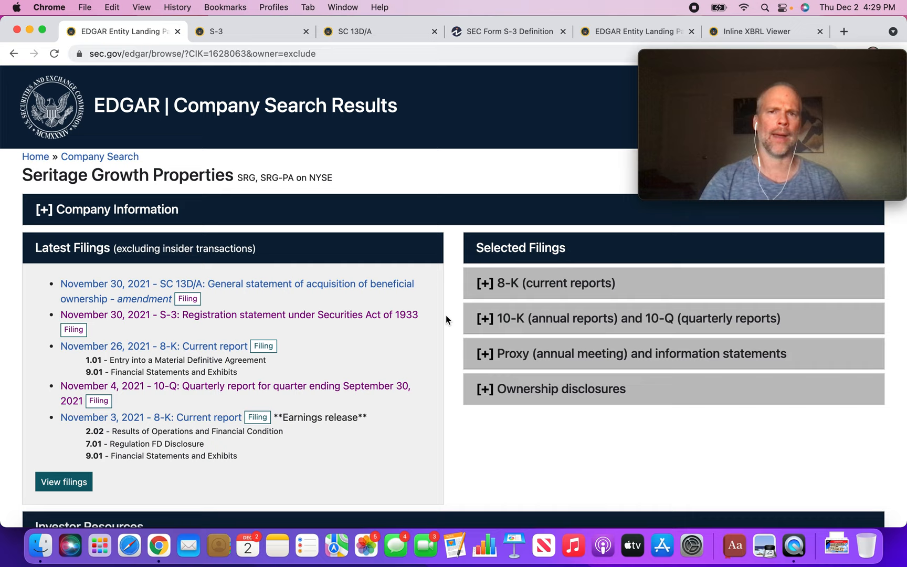